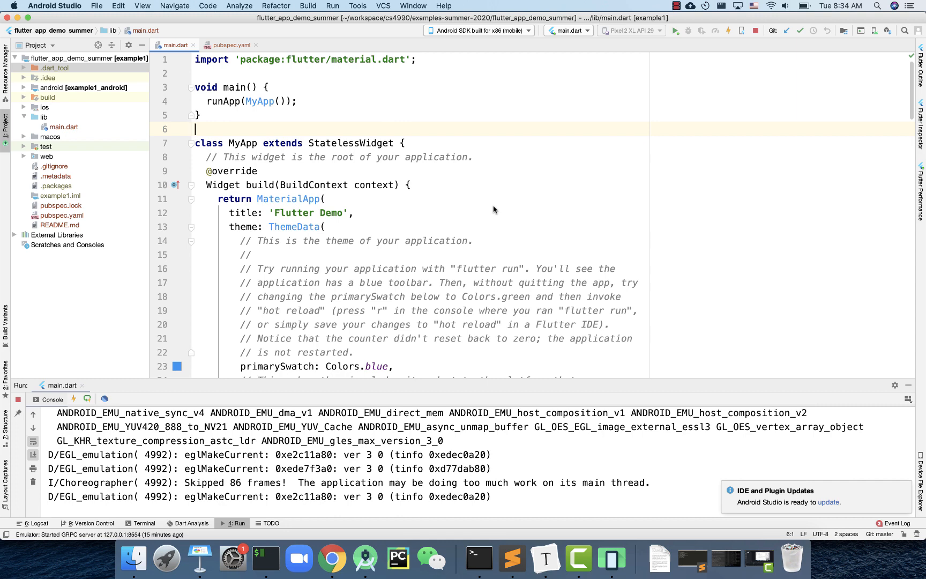
mouse_move(360, 157)
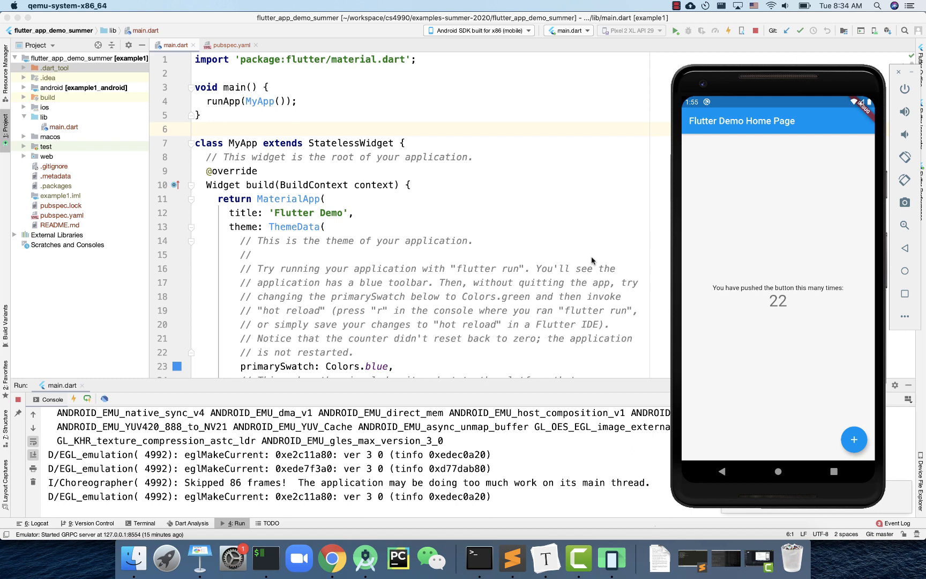
mouse_move(580, 239)
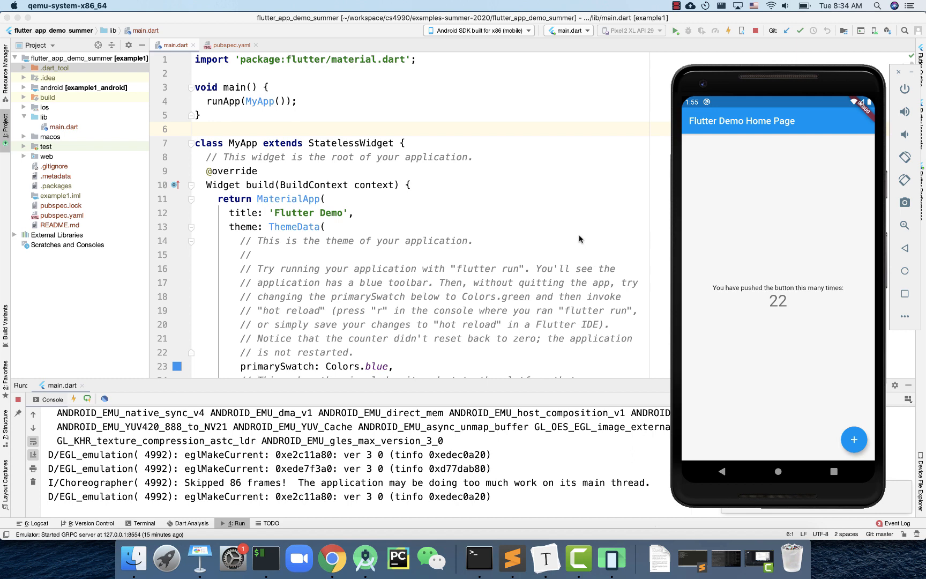
Step: Arrange the emulator window beside the editor showing main.dart with the counter at 22
left_click(470, 241)
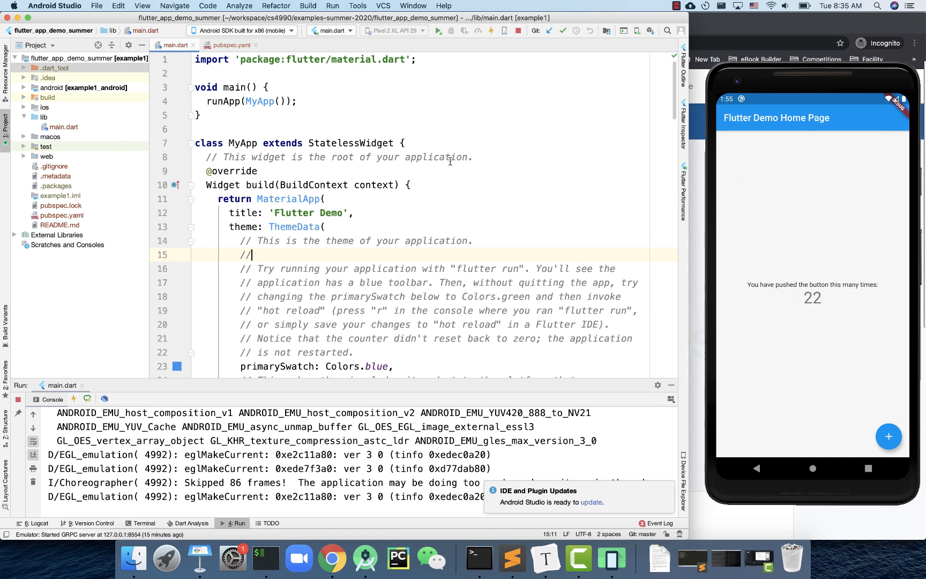
Step: Hot-restart the Flutter app so the emulator counter resets from 22 to 0
left_click(473, 158)
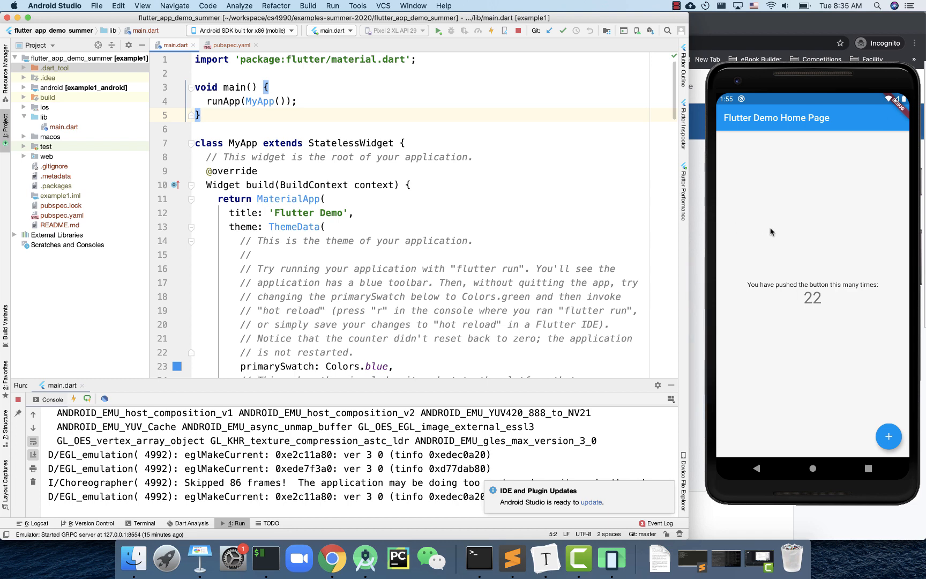
mouse_move(777, 196)
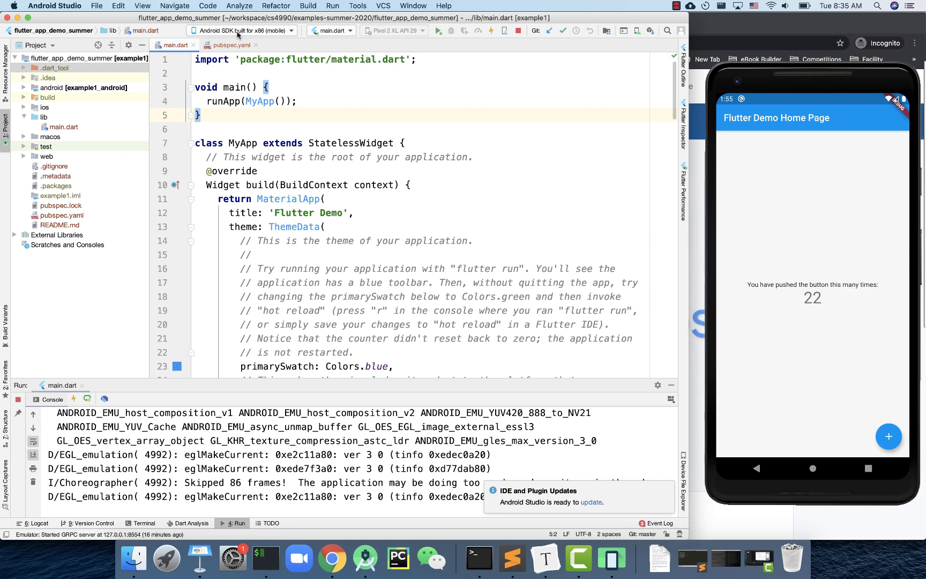
mouse_move(242, 30)
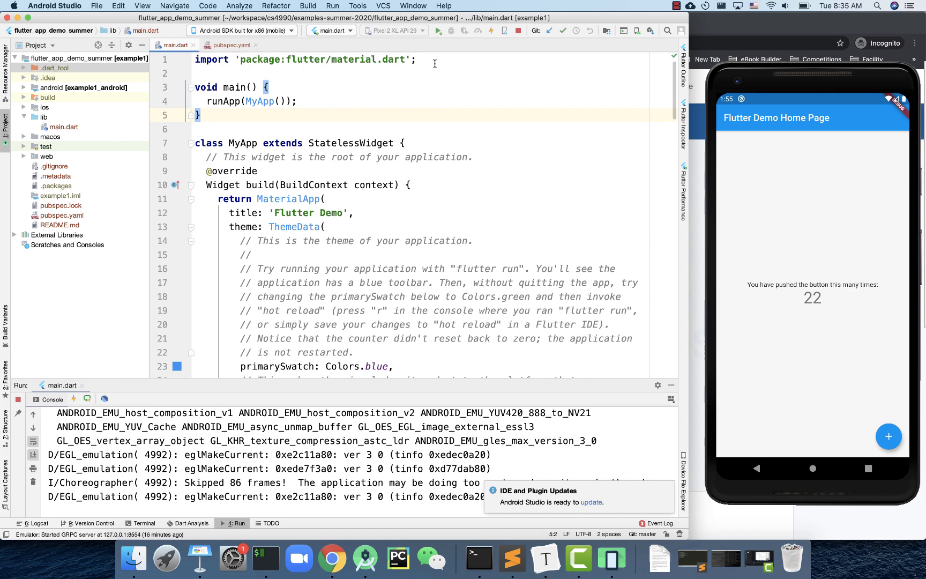
left_click(491, 30)
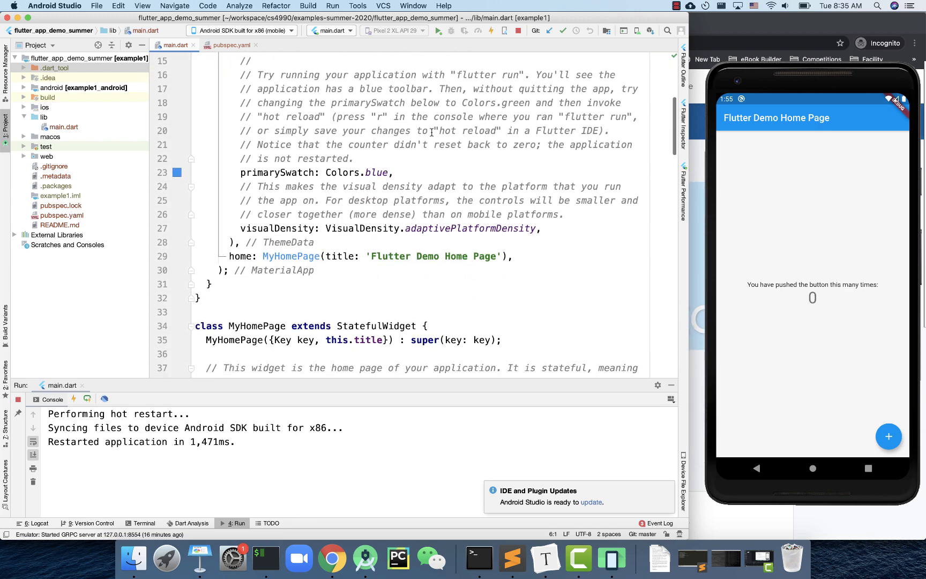
Step: Scroll main.dart down to the Column's Text widgets for the counter message and value
scroll("down", 3)
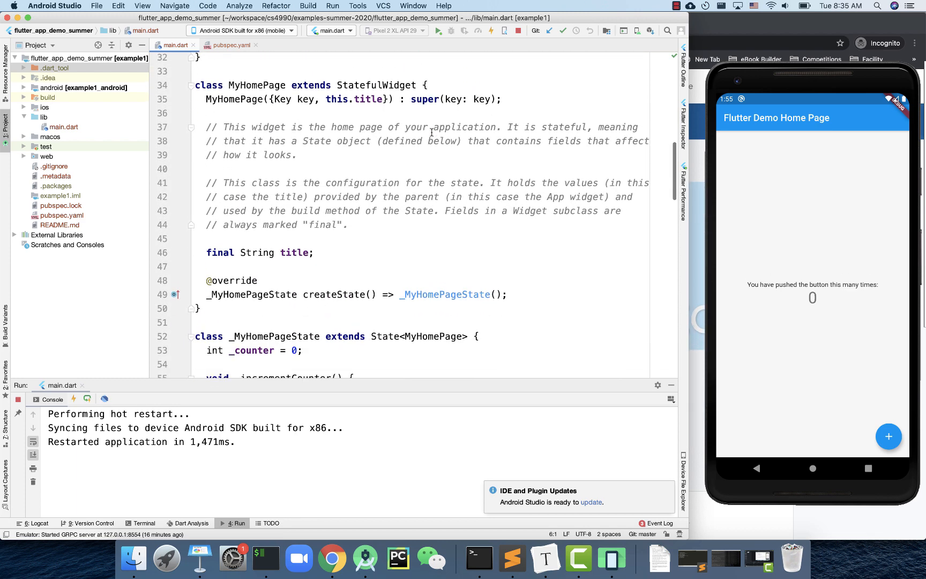
scroll("down", 3)
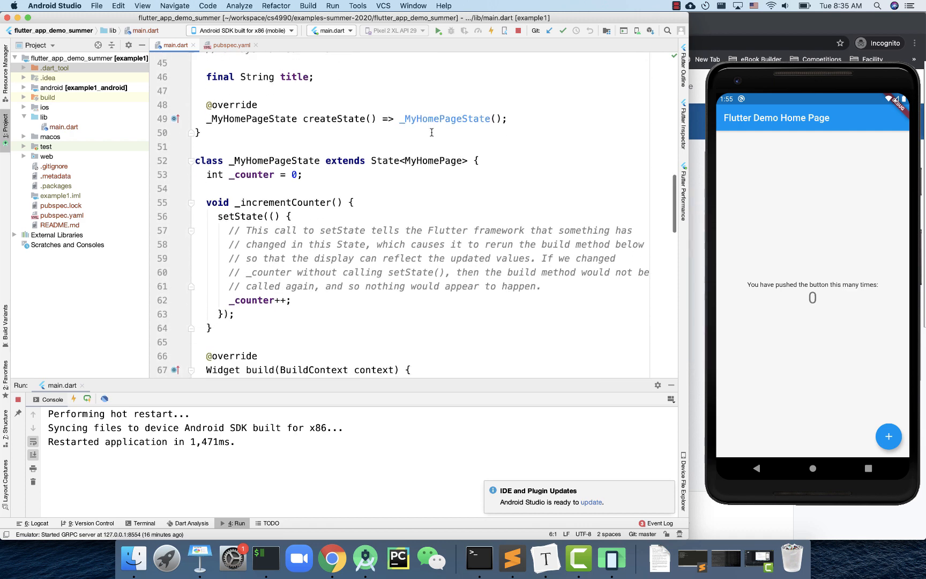
scroll("down", 3)
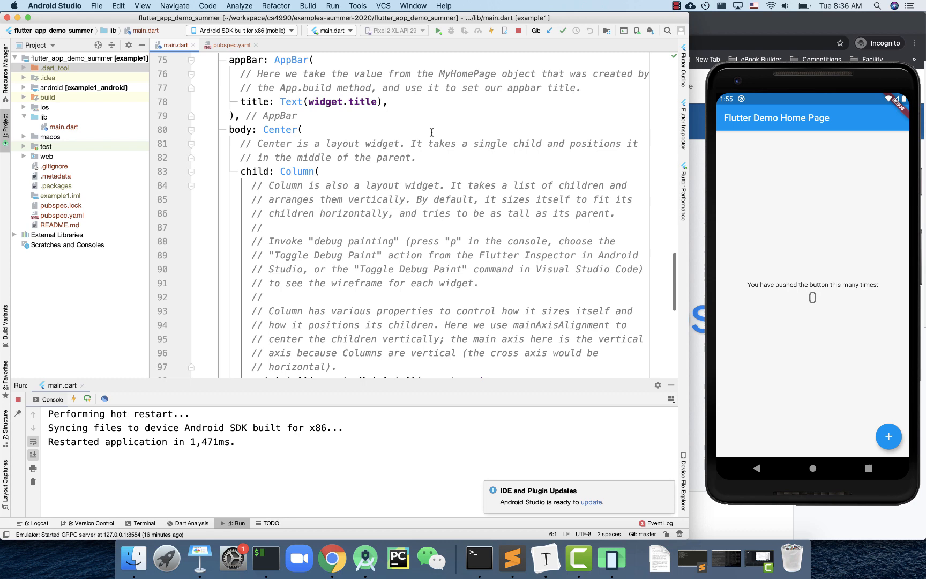
scroll("down", 3)
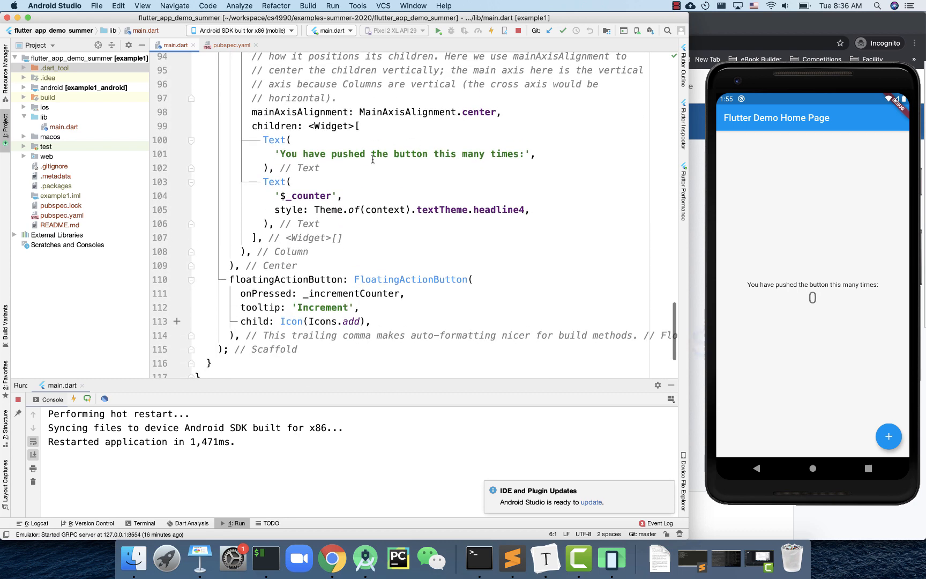
double_click(288, 153)
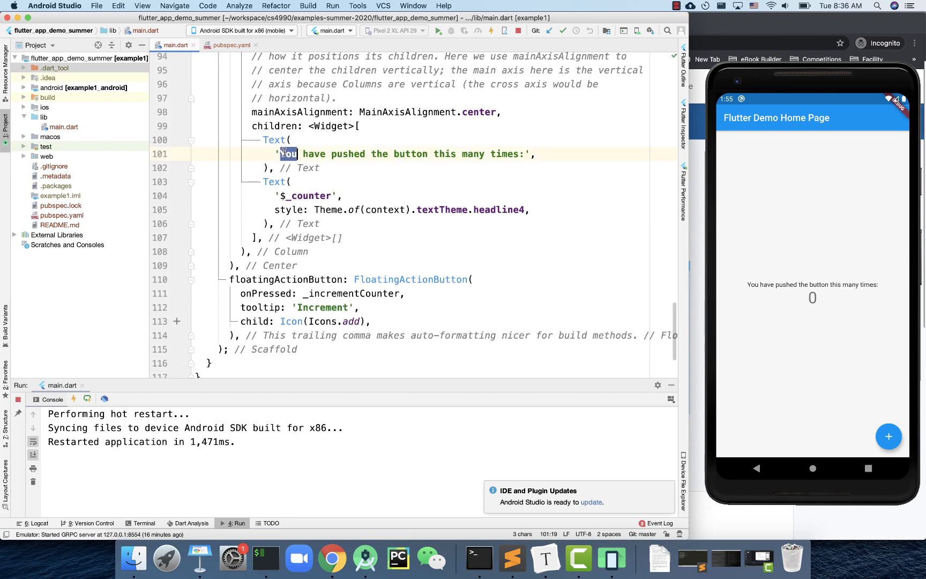
left_click(335, 154)
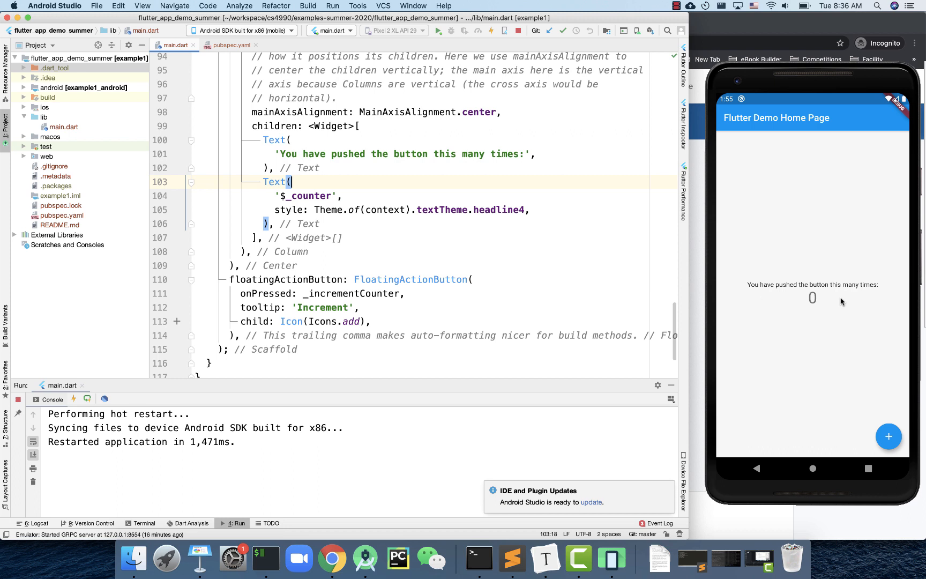
Step: Replace 'pushed' with 'clicked' in the message string and relaunch the app to show it
double_click(349, 153)
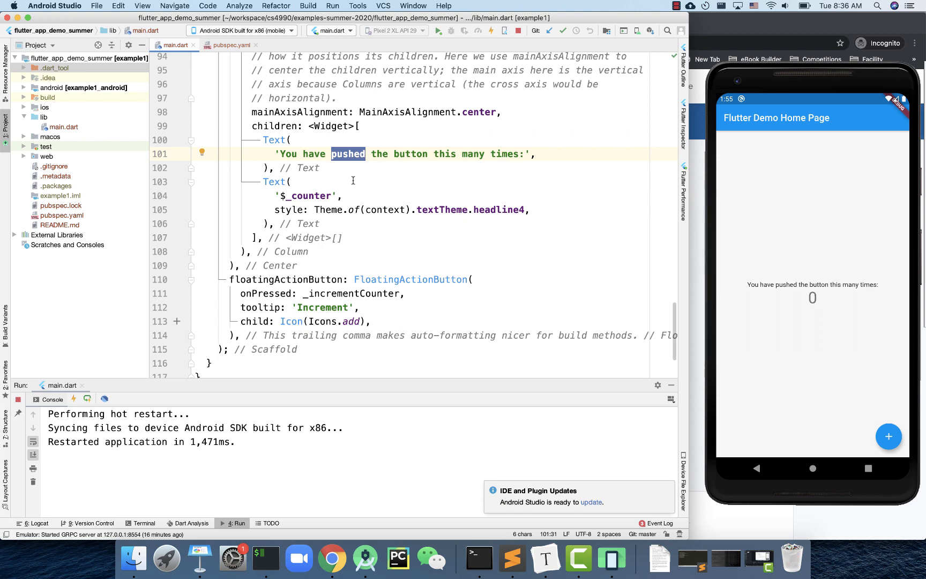
type("clicked")
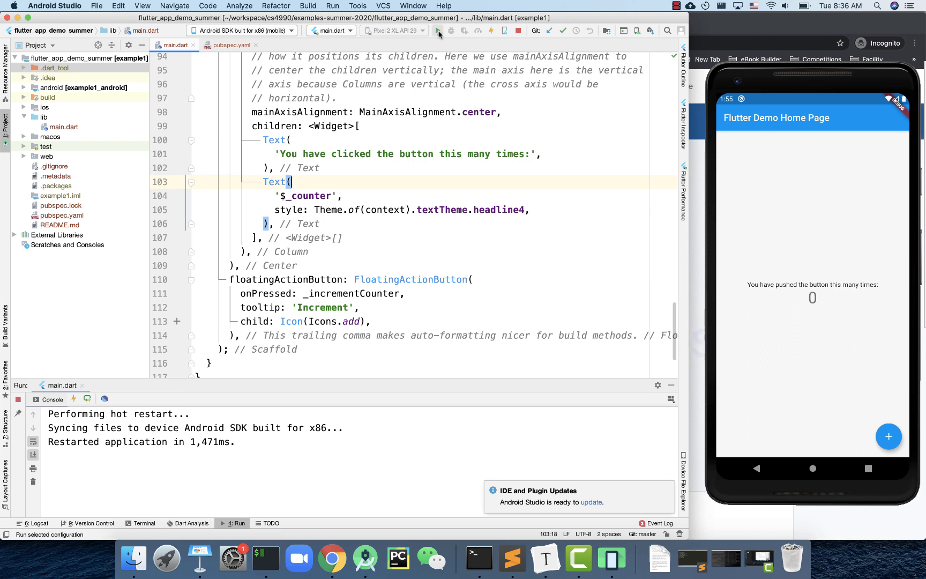
left_click(437, 31)
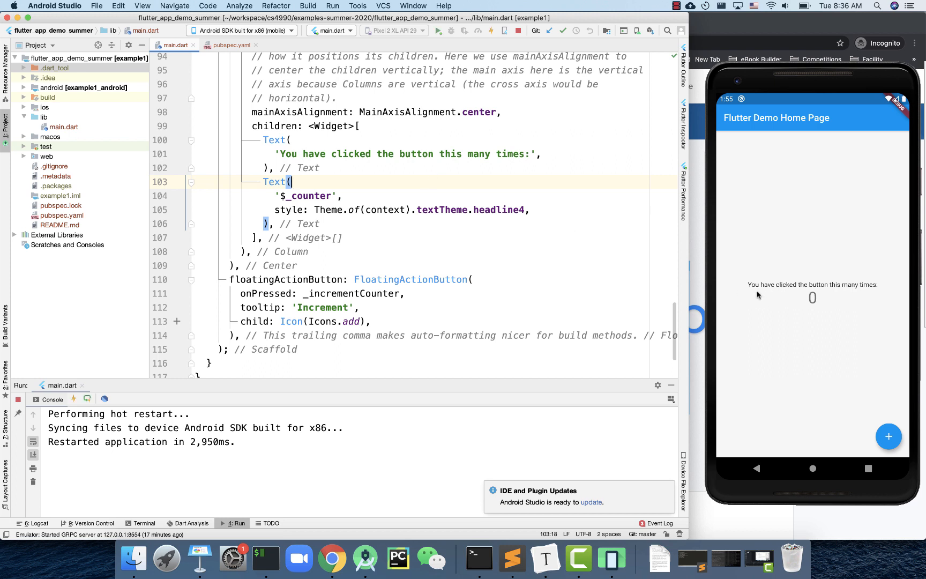
mouse_move(830, 294)
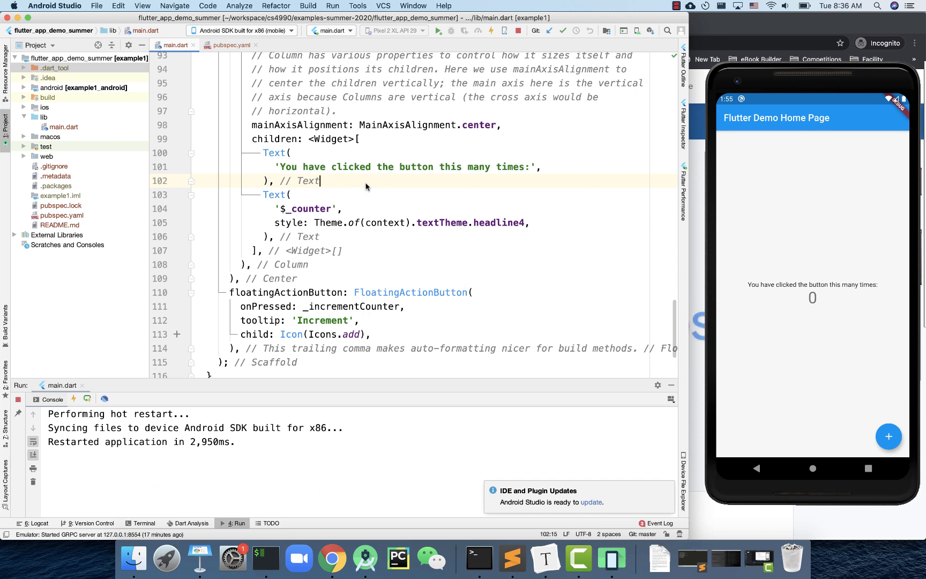
left_click(289, 152)
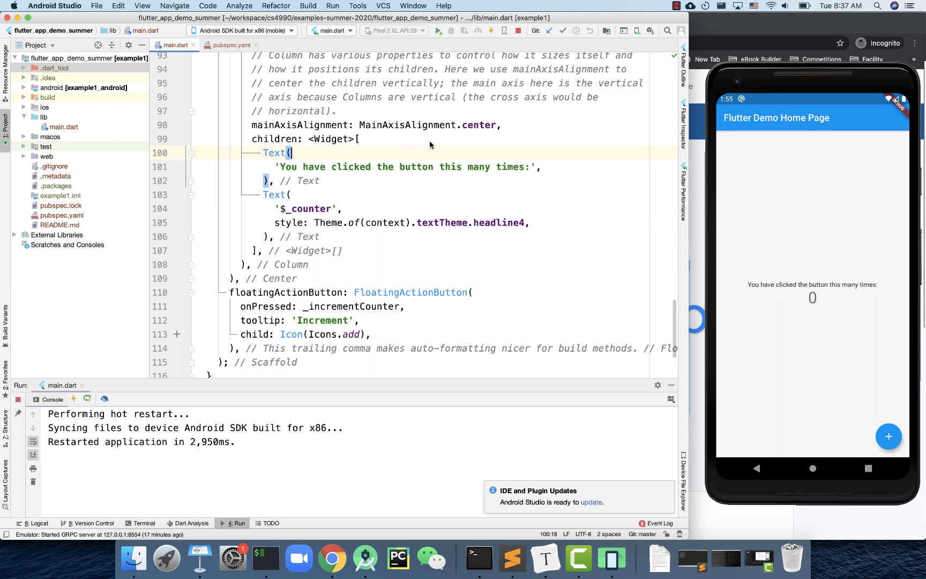
left_click(491, 31)
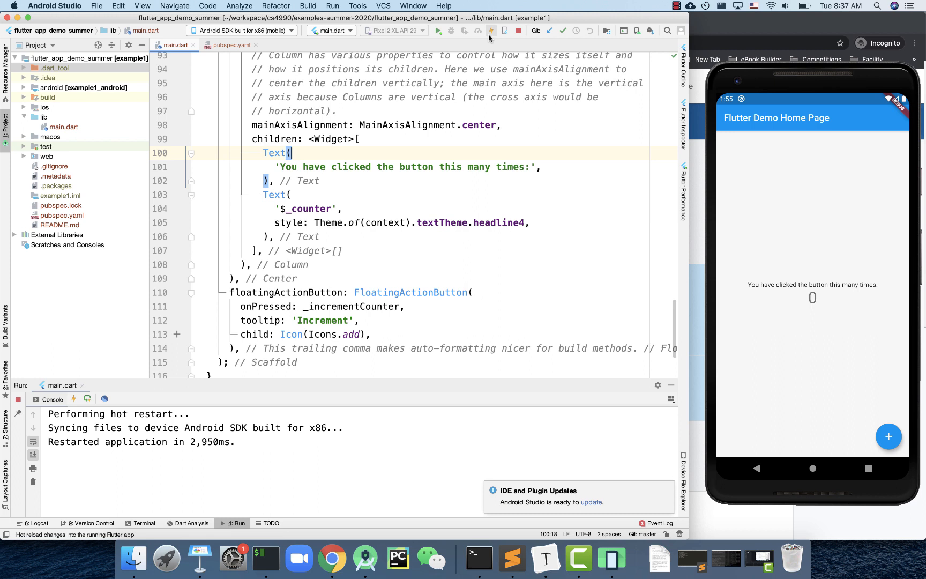
mouse_move(489, 37)
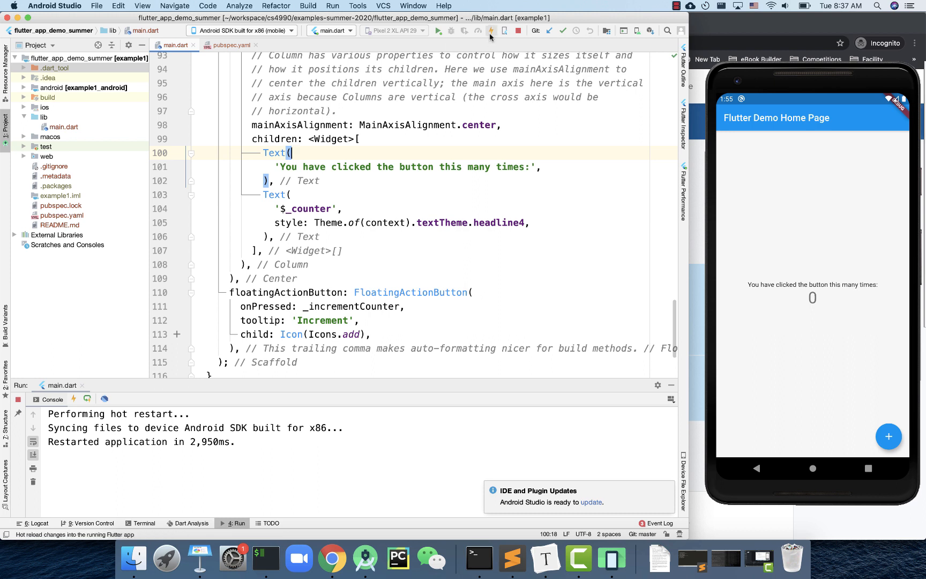
mouse_move(491, 30)
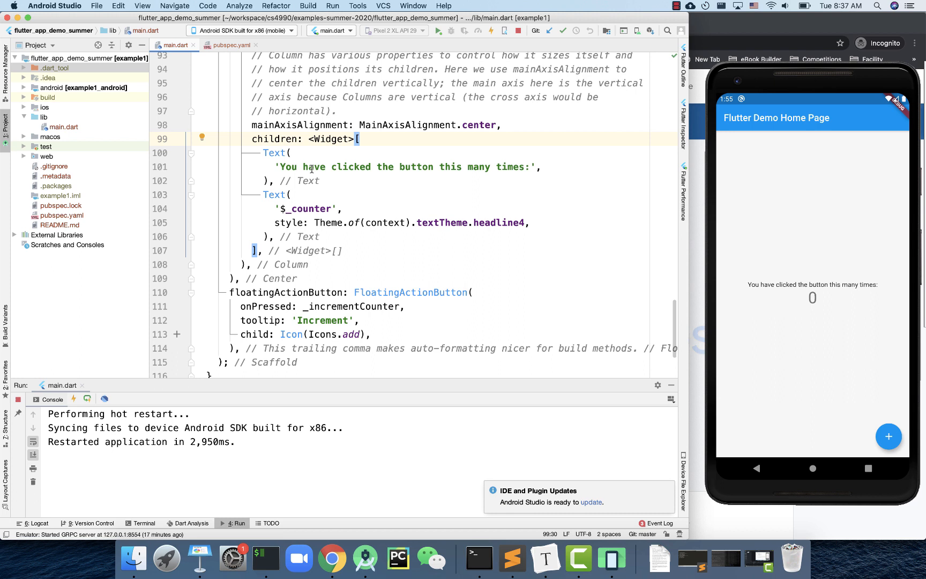
Step: Make the label read 'You have pushed the button this many times!!!'
double_click(350, 167)
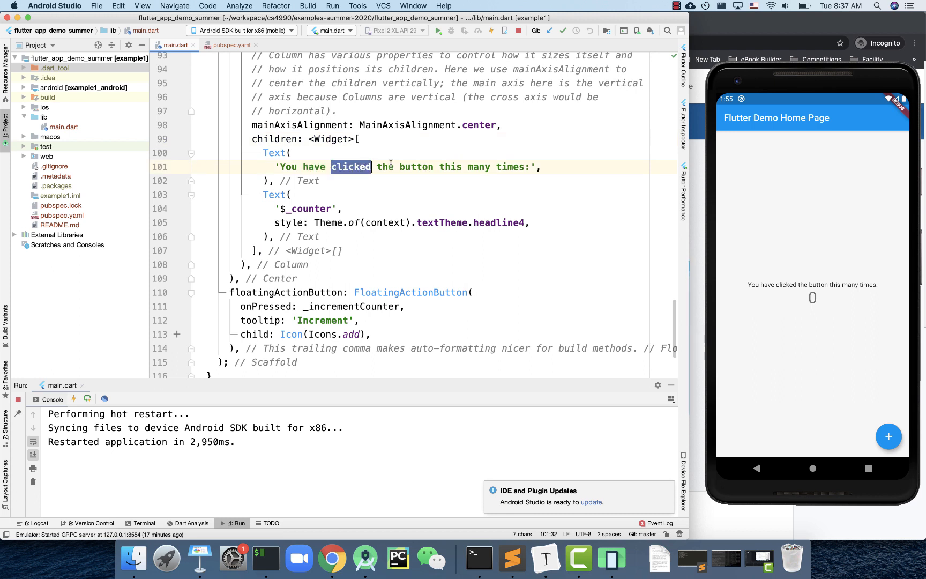
double_click(509, 166)
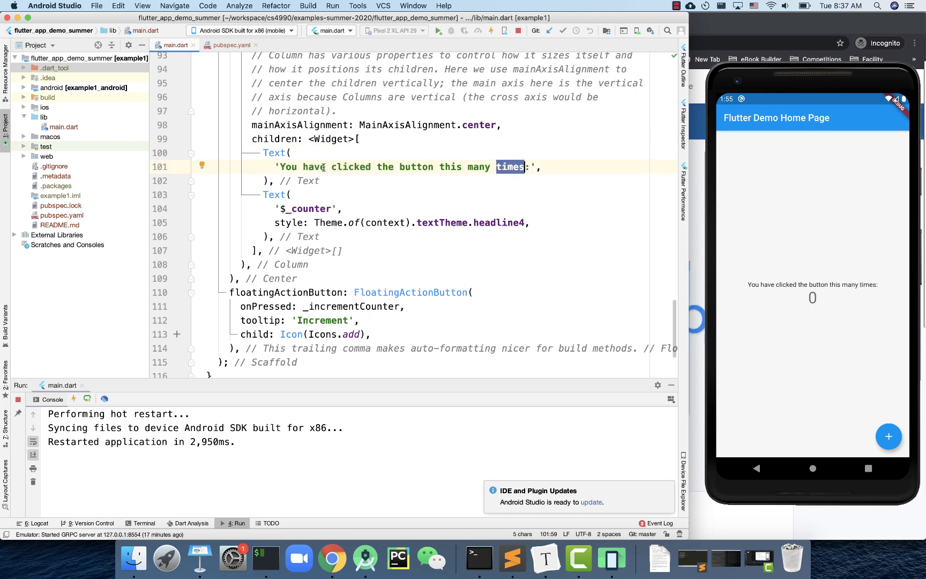
double_click(350, 166)
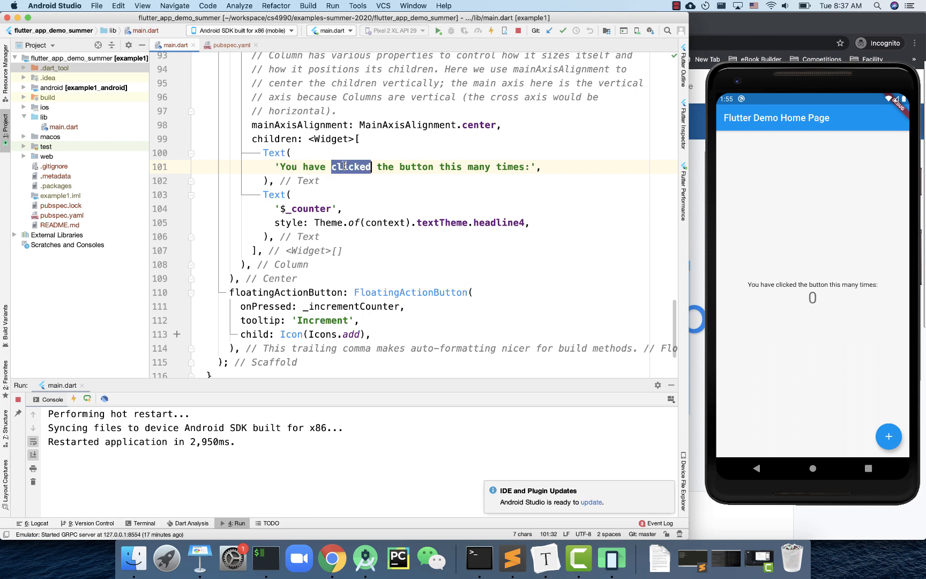
type("pushed")
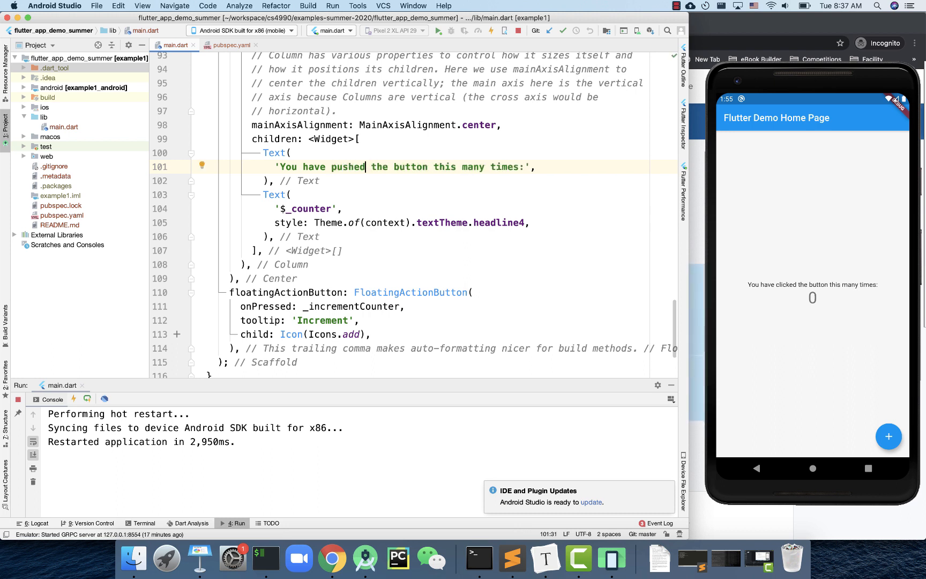
type("!!!")
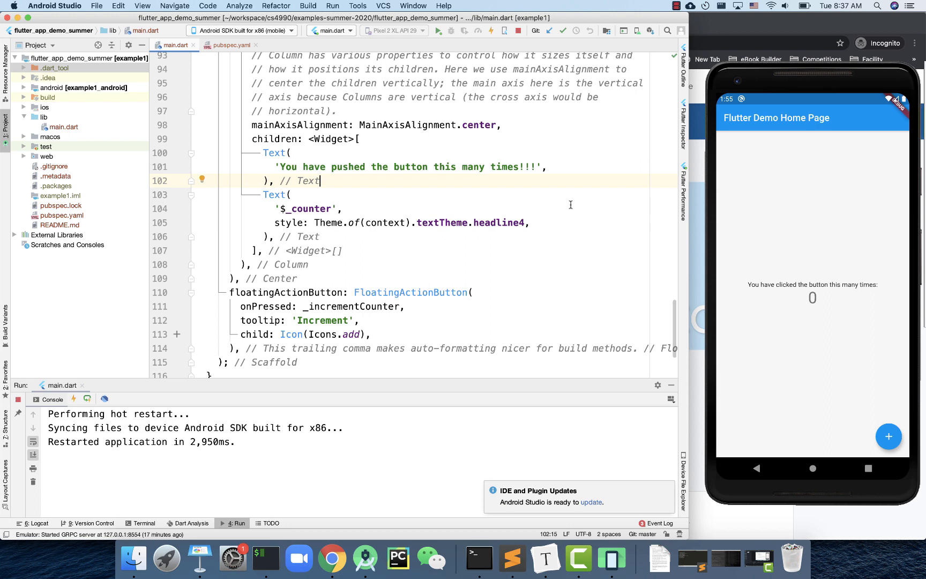
left_click(491, 31)
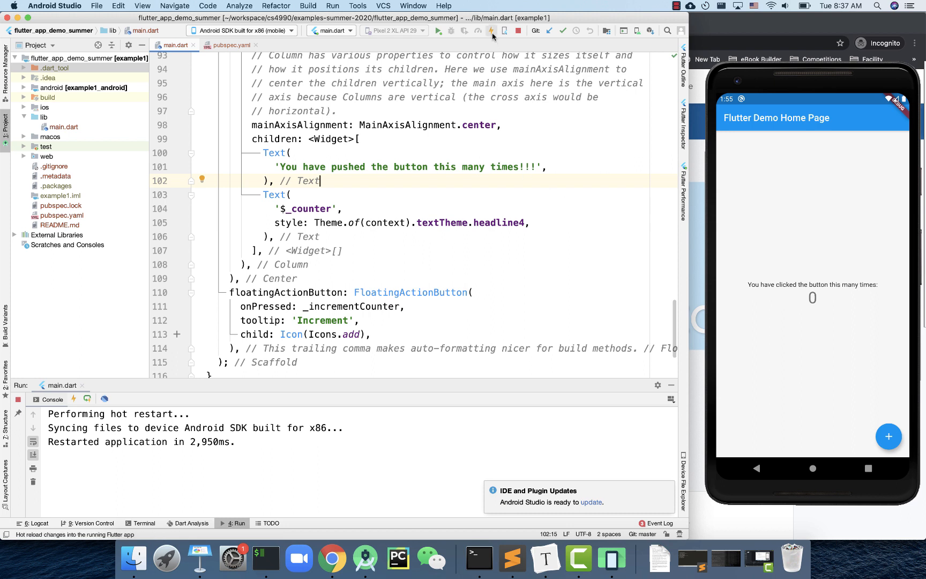
mouse_move(491, 30)
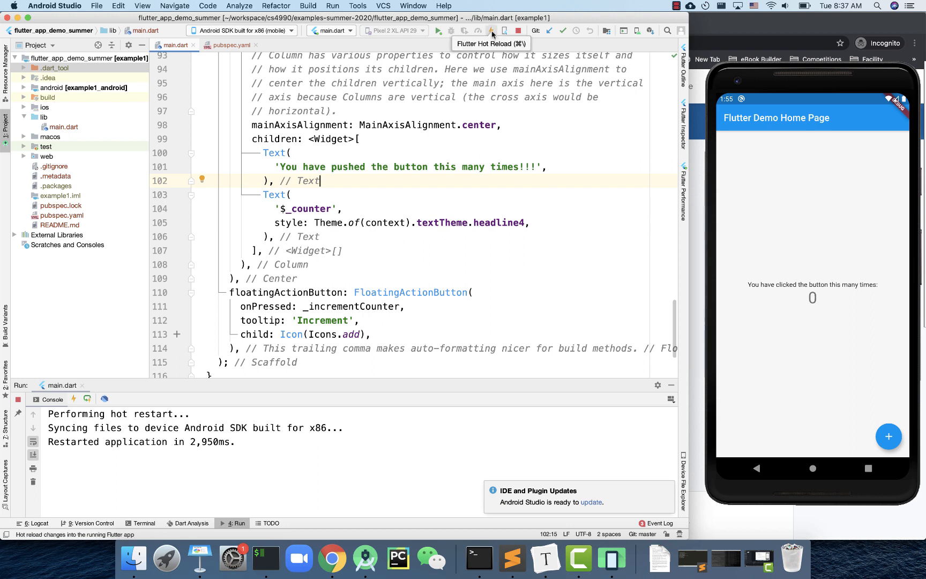
Step: Hot-reload so the emulator shows the message ending in '!!!' with the counter at 0
left_click(493, 31)
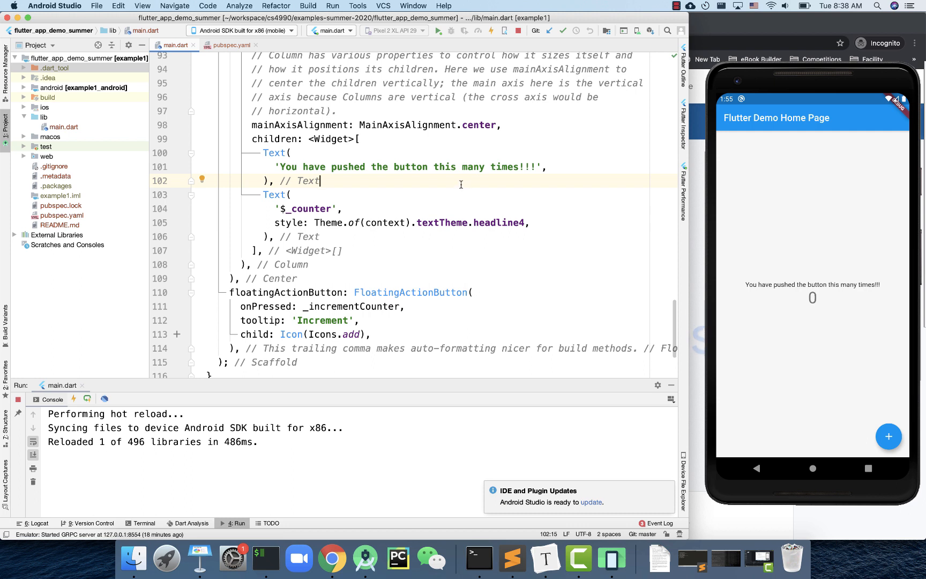
mouse_move(669, 172)
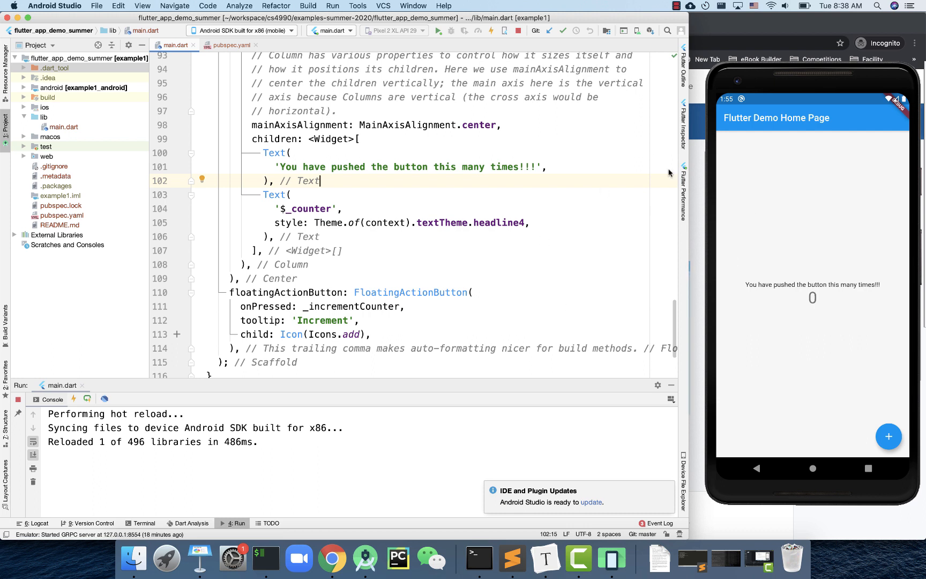
mouse_move(736, 265)
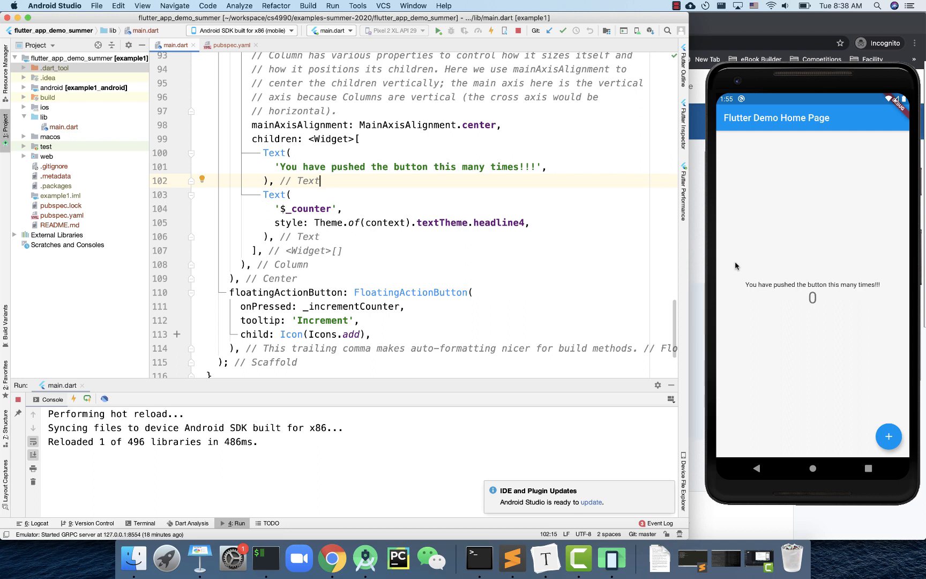
left_click(547, 167)
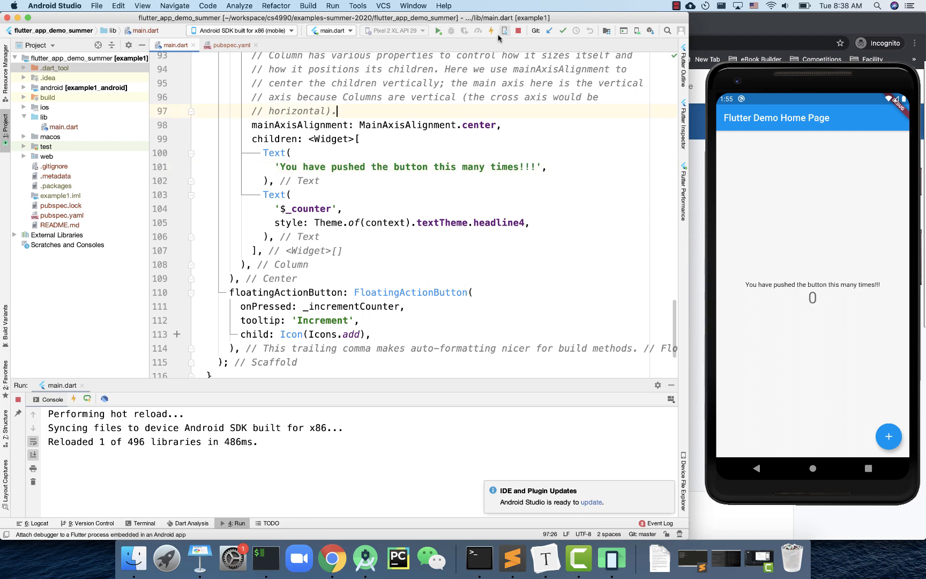
mouse_move(491, 30)
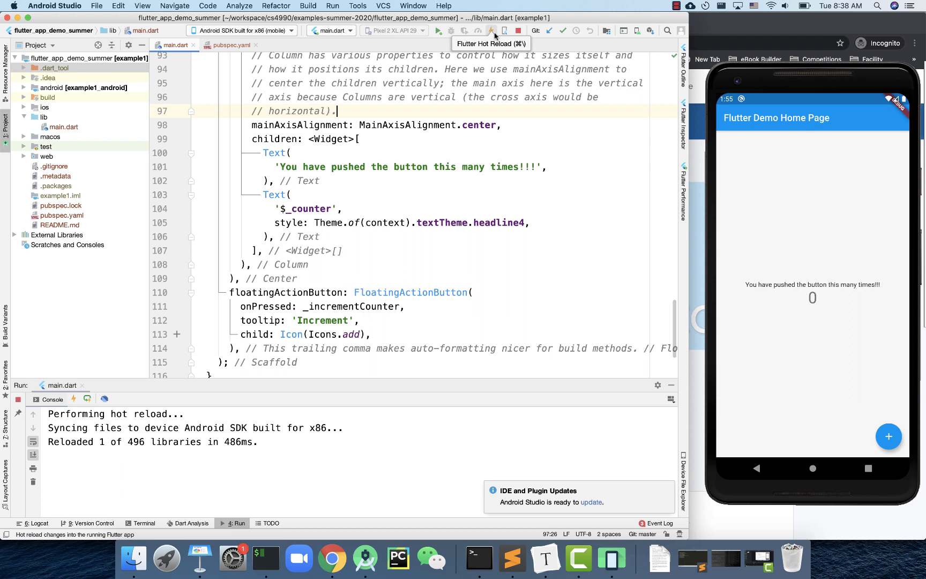
mouse_move(465, 112)
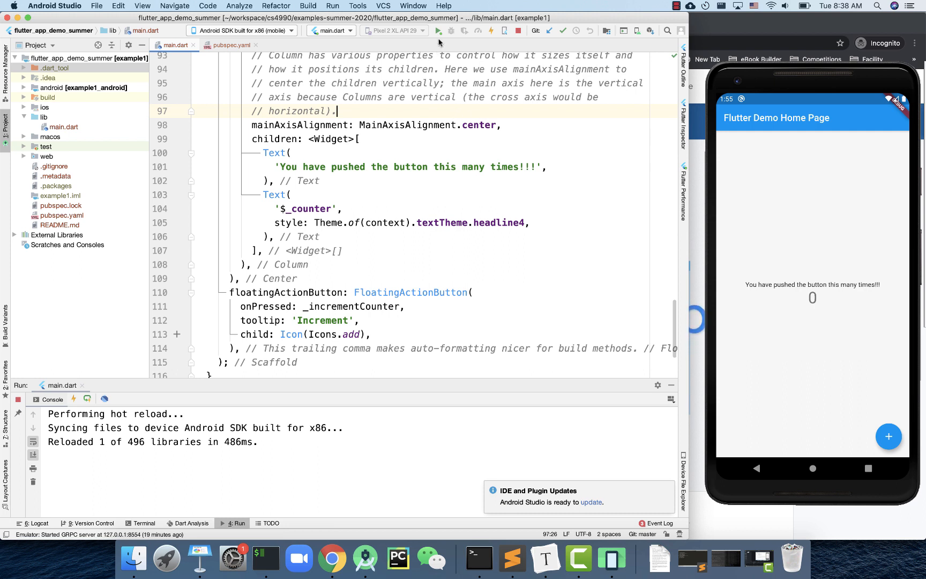
mouse_move(437, 30)
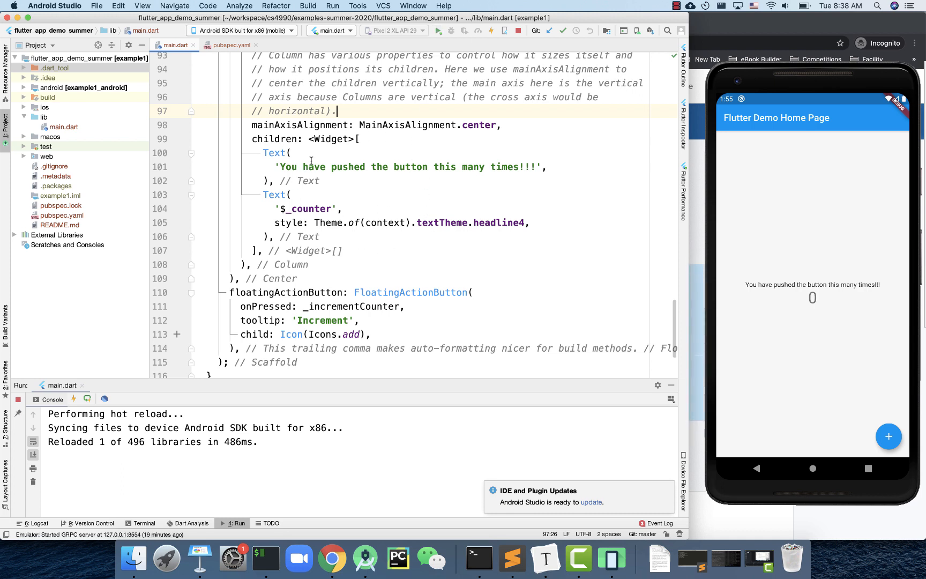
mouse_move(335, 190)
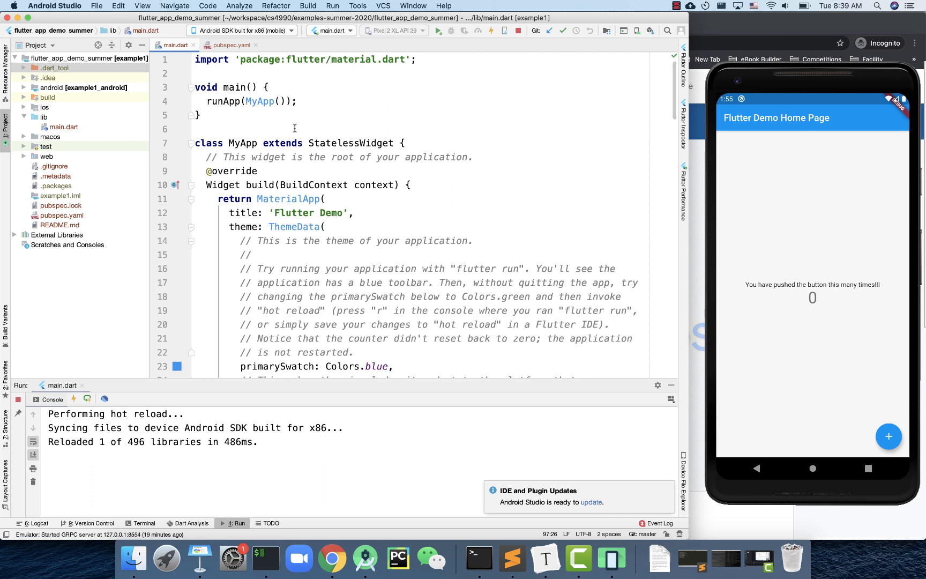
left_click(297, 100)
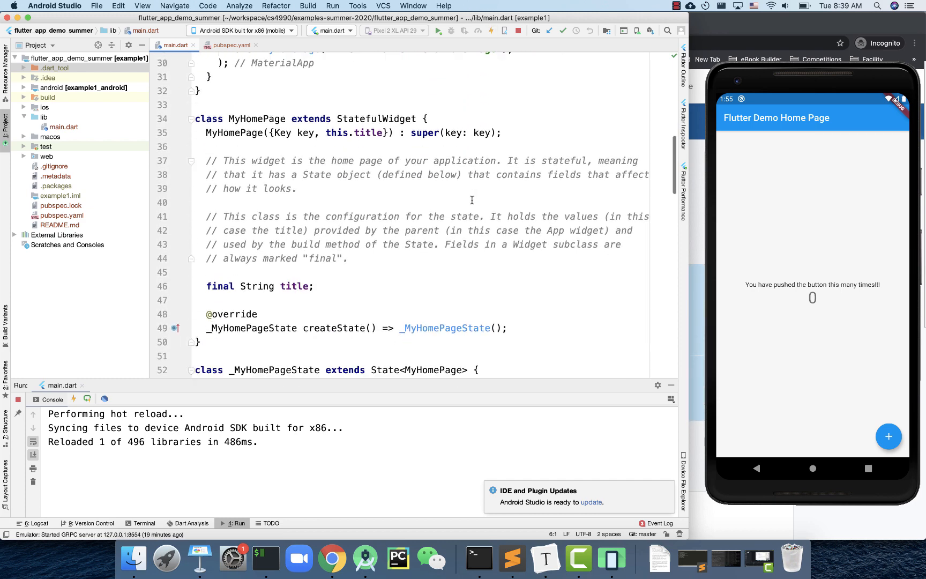
scroll("down", 3)
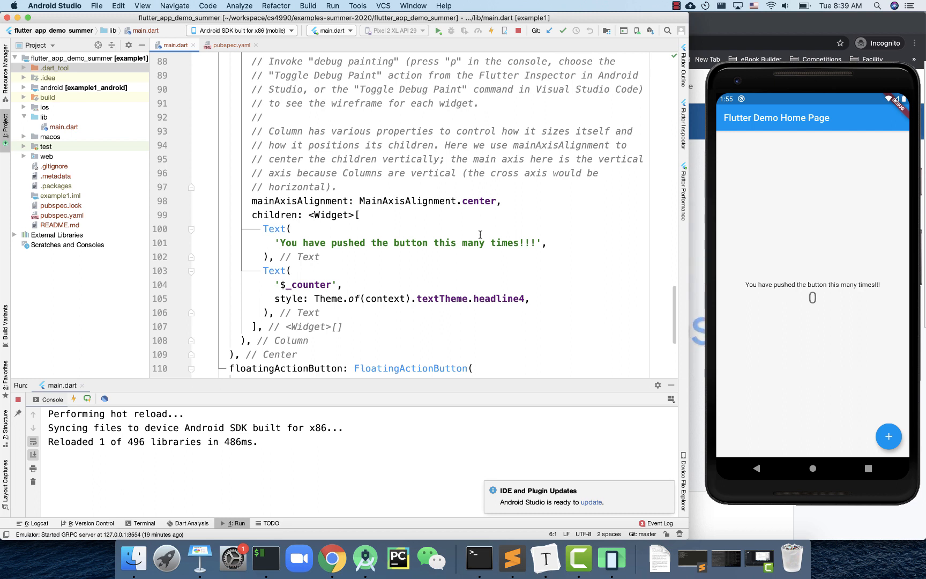
Step: Duplicate the first Text widget as 'My Demo App 2' above the message and restart the app
left_click(289, 229)
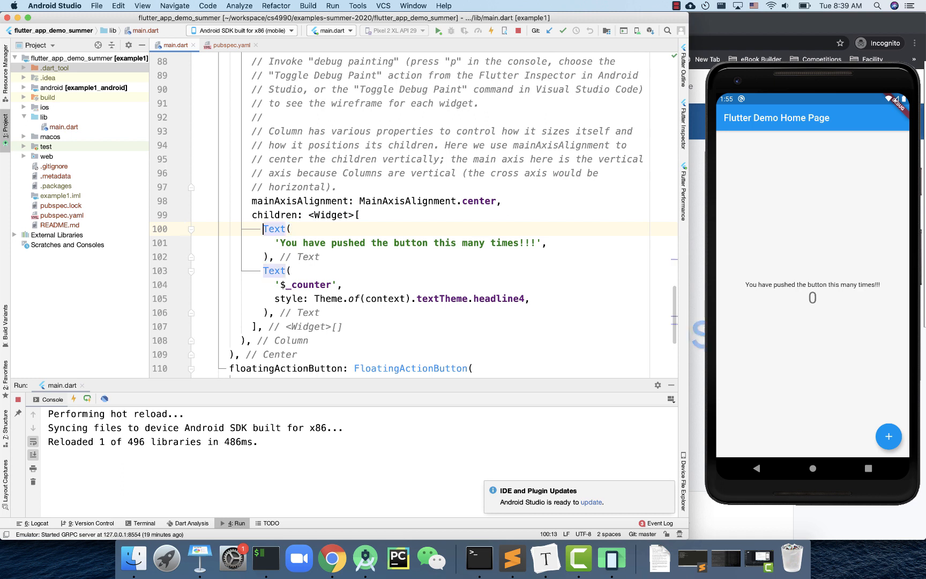
left_click_drag(263, 228, 275, 256)
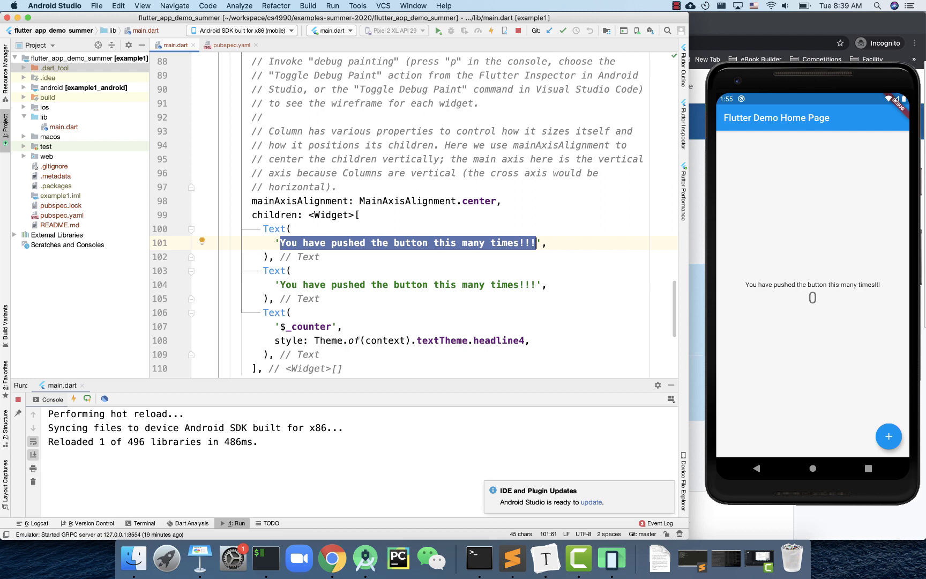
type("My Demo A',")
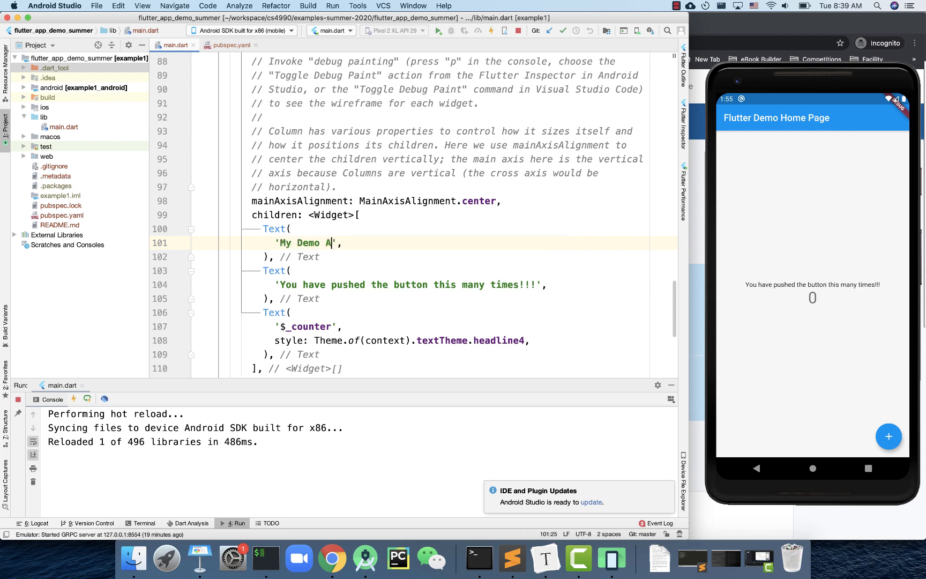
type("pp 1")
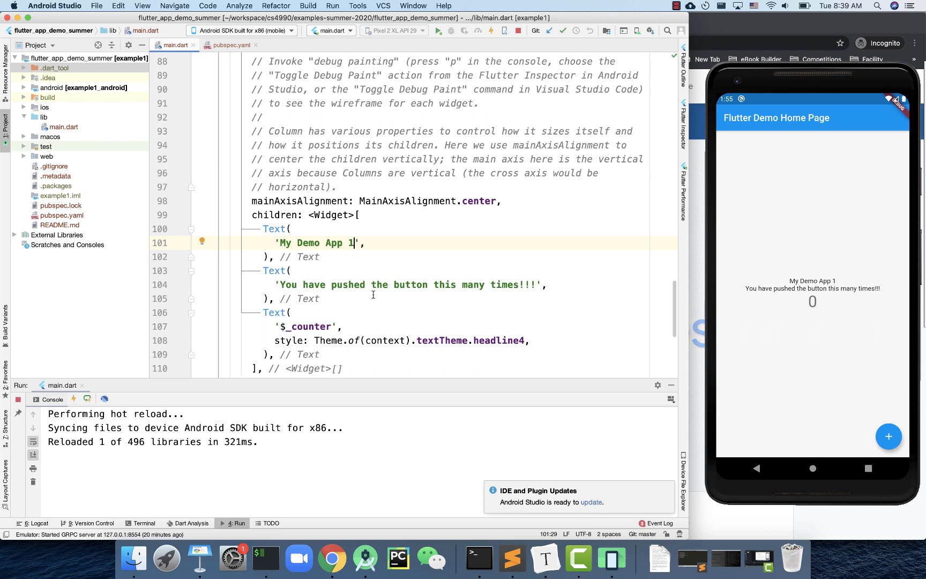
type("2")
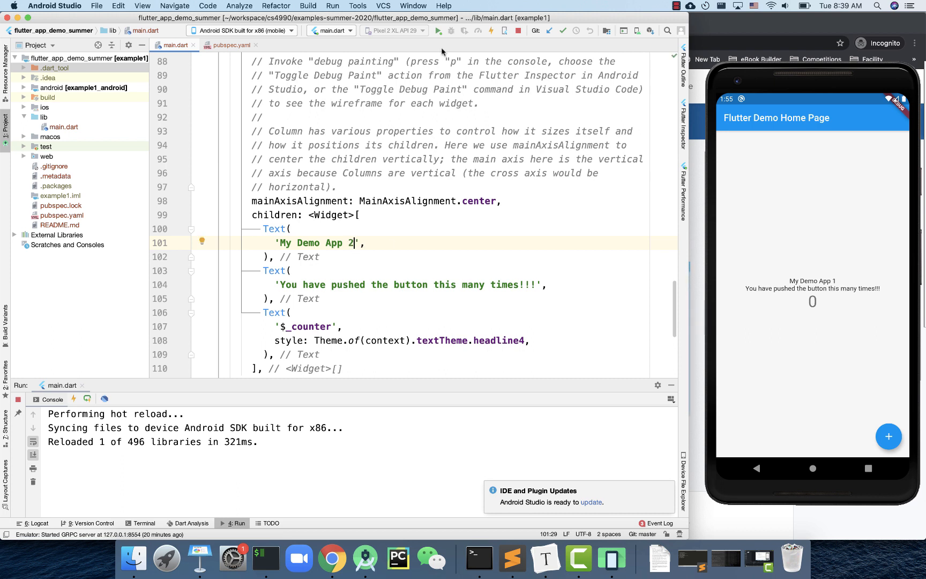
left_click(478, 30)
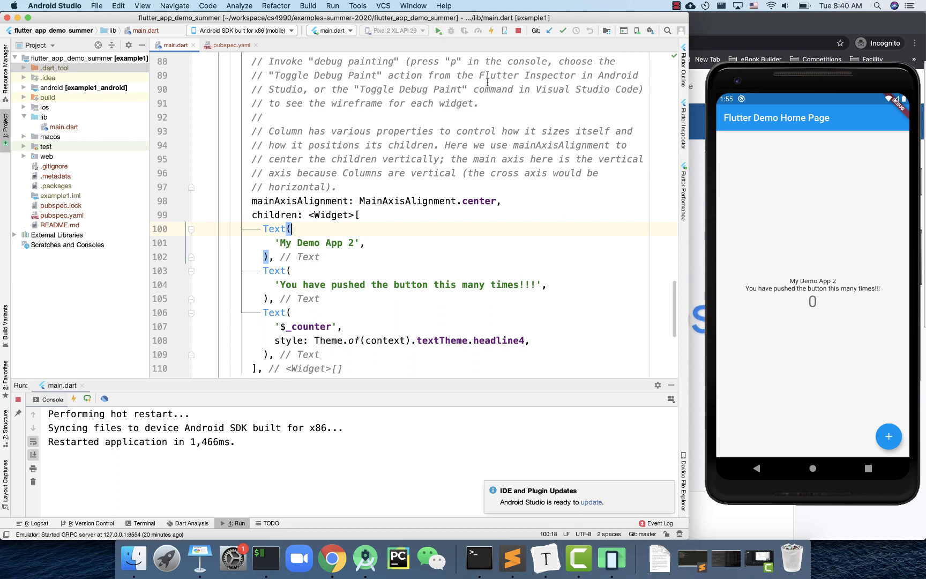
left_click(490, 31)
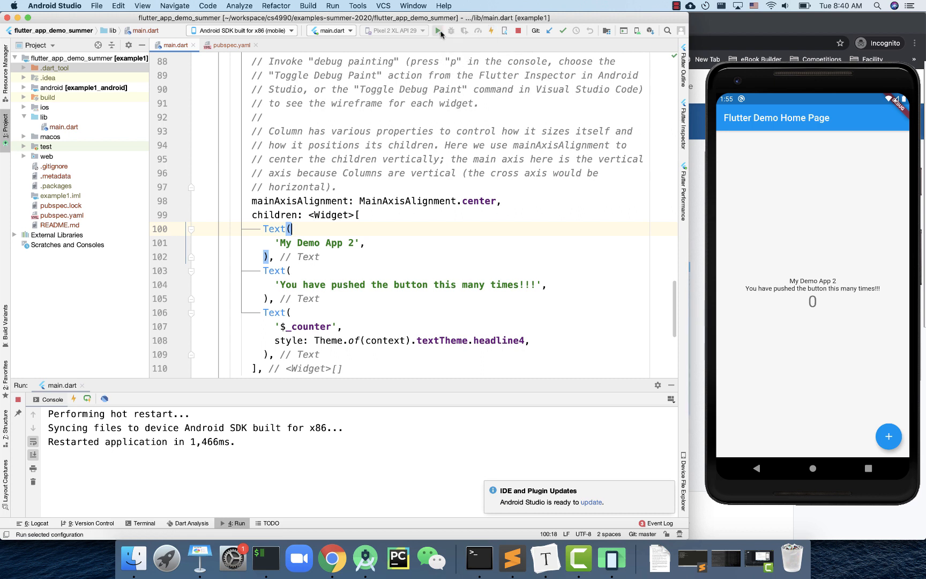
left_click(420, 173)
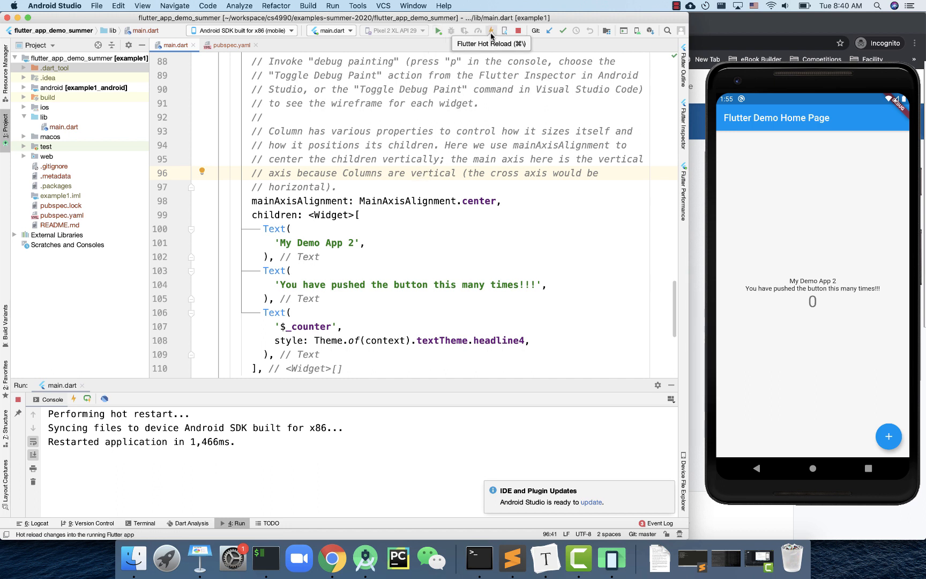
mouse_move(494, 34)
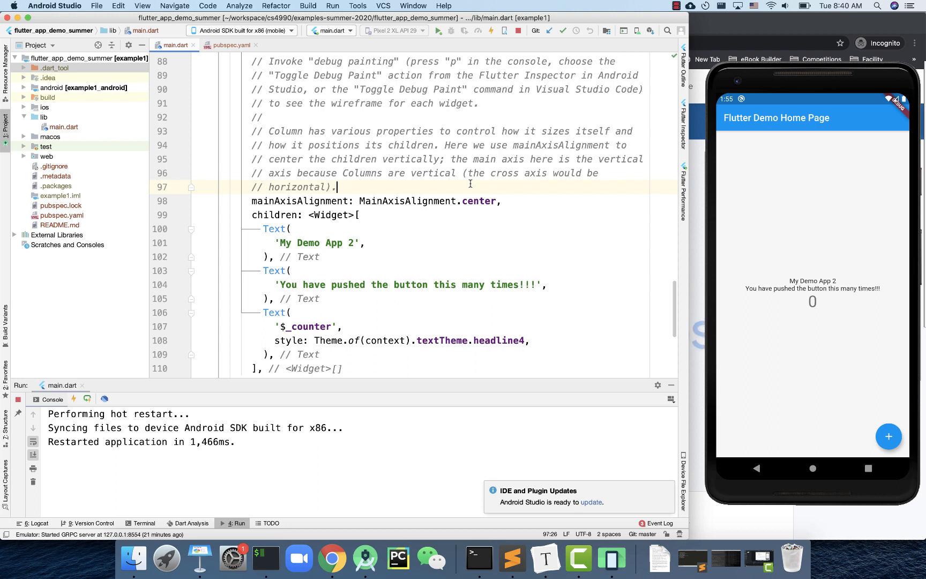
left_click(490, 30)
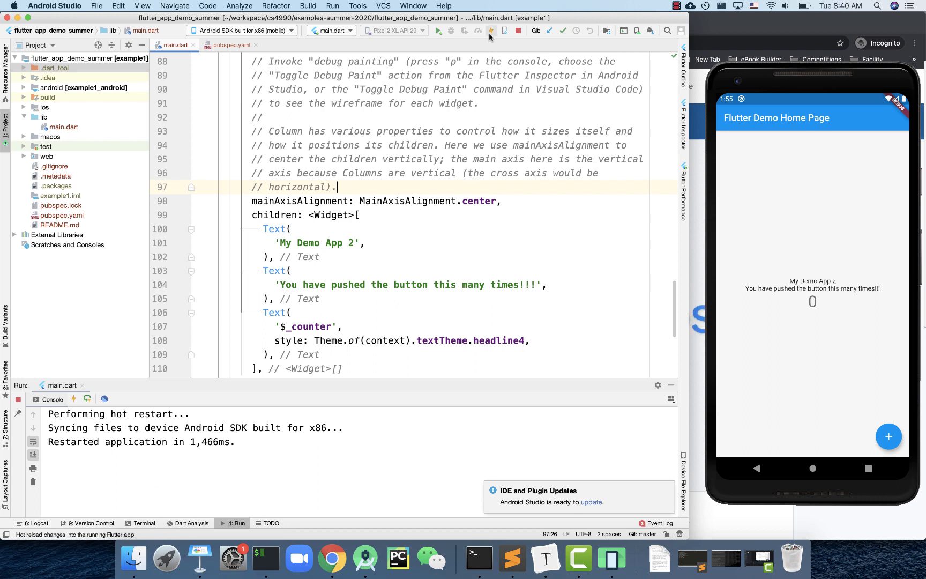
mouse_move(490, 30)
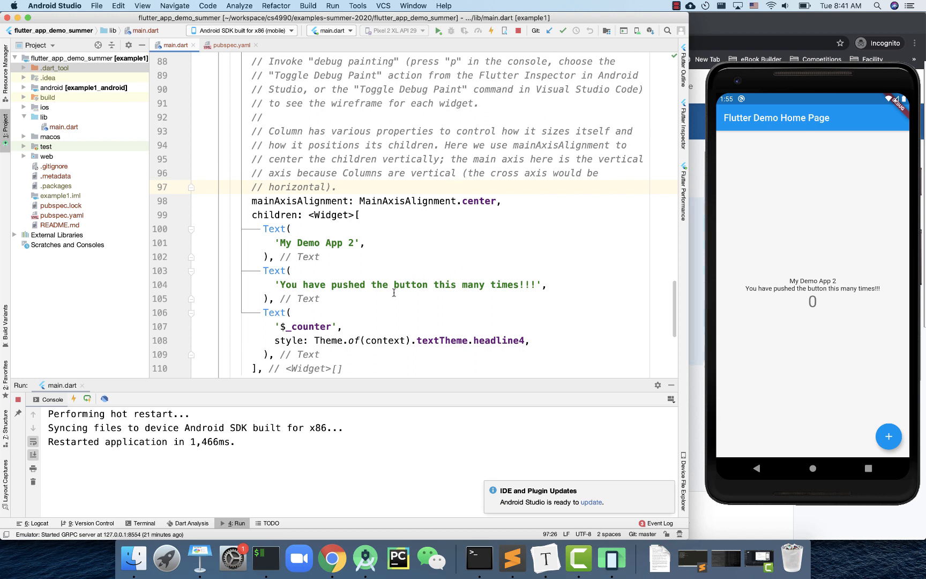
mouse_move(385, 257)
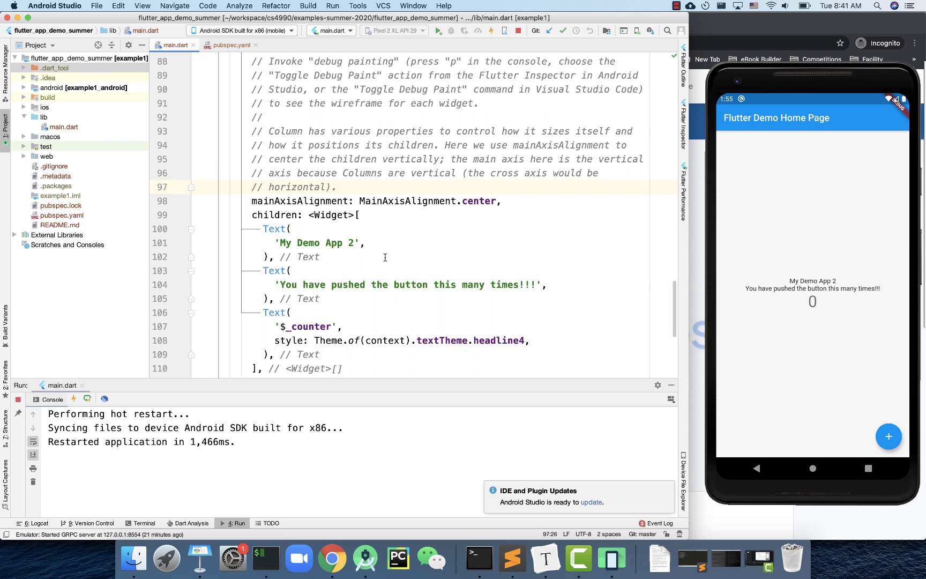
left_click(491, 30)
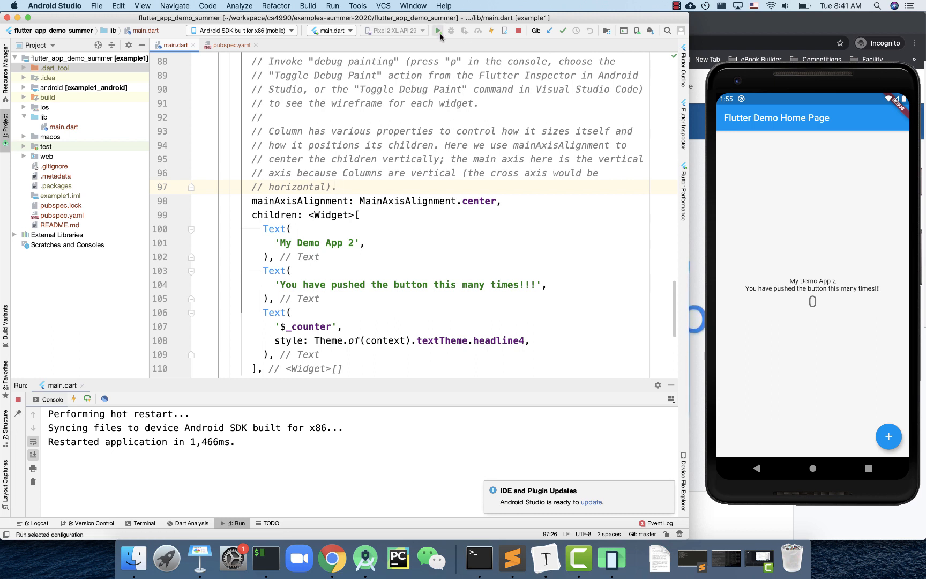
mouse_move(438, 30)
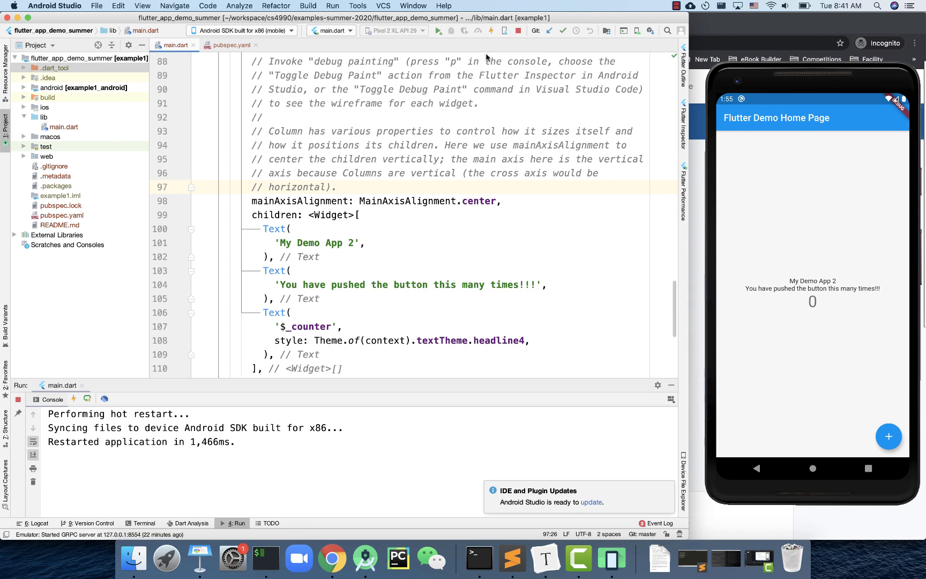
left_click(491, 30)
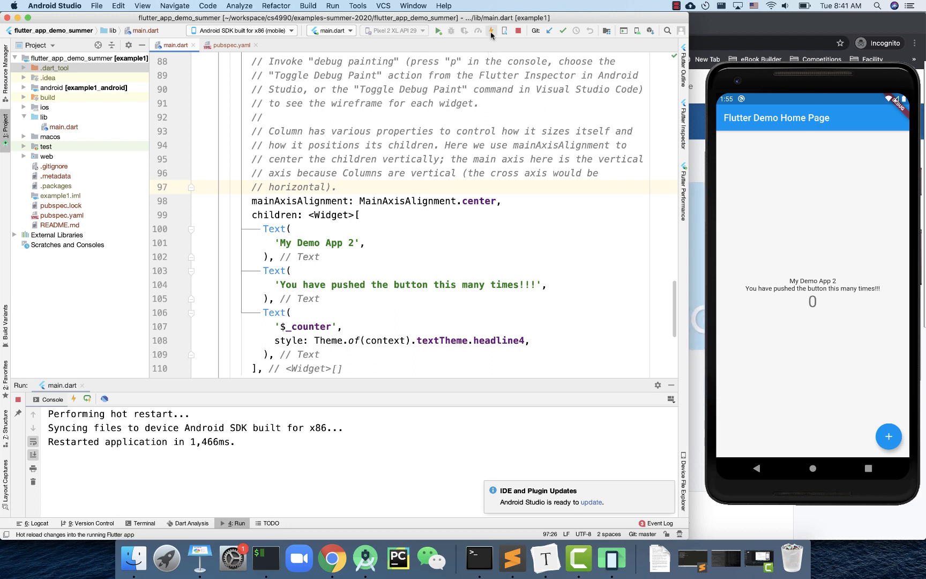
mouse_move(491, 30)
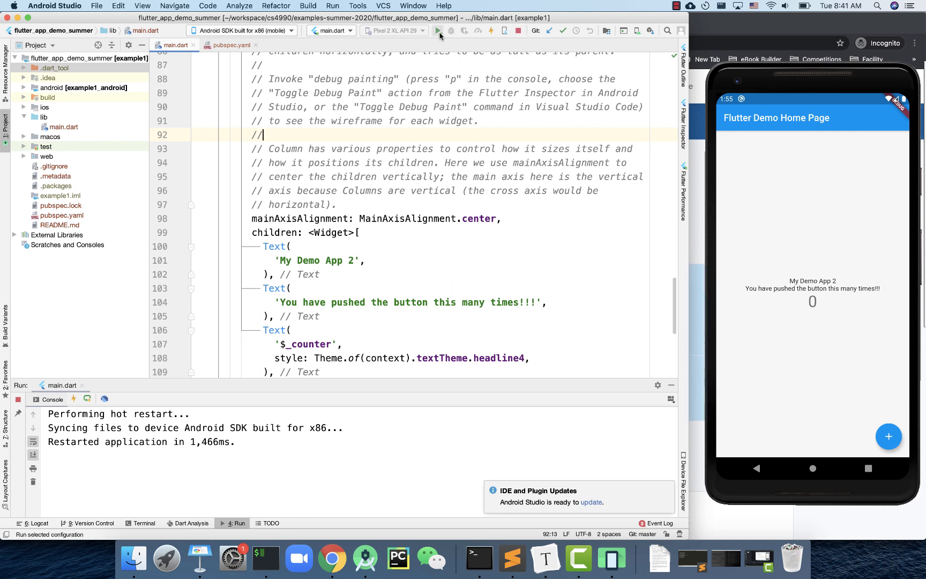
mouse_move(438, 31)
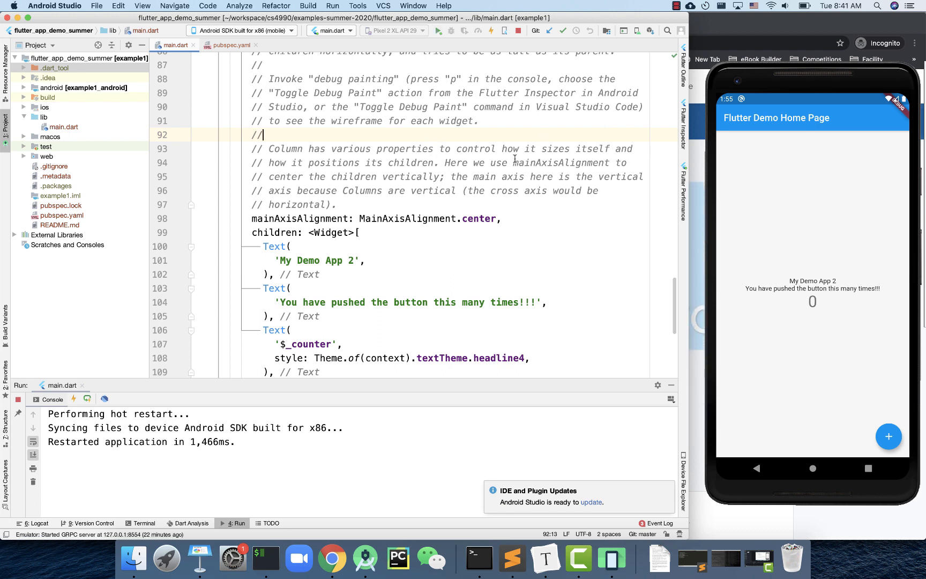
Step: Run main.dart on the emulator, which fails with INSTALL_FAILED_INSUFFICIENT_STORAGE
left_click(517, 30)
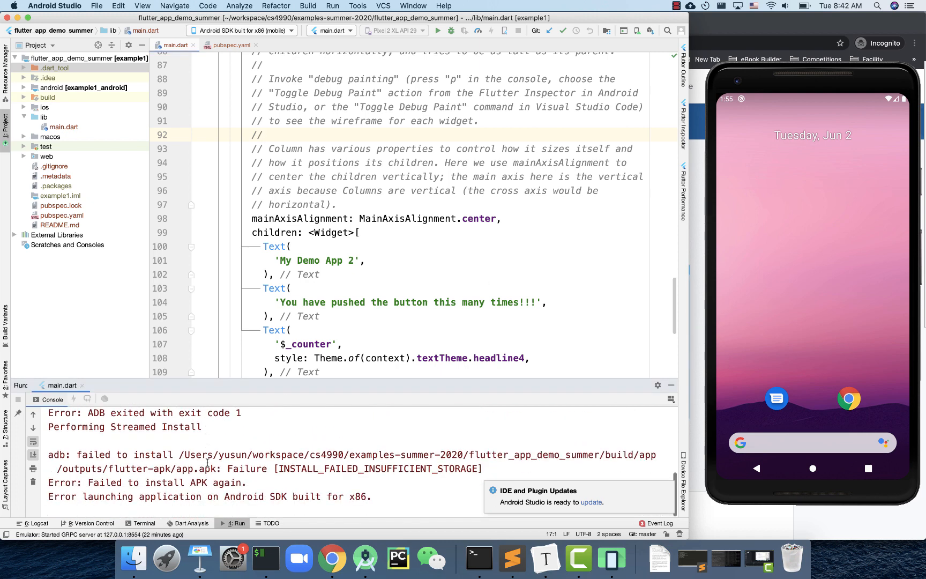
Step: Uninstall the old app from the emulator to clear the insufficient-storage error
double_click(380, 468)
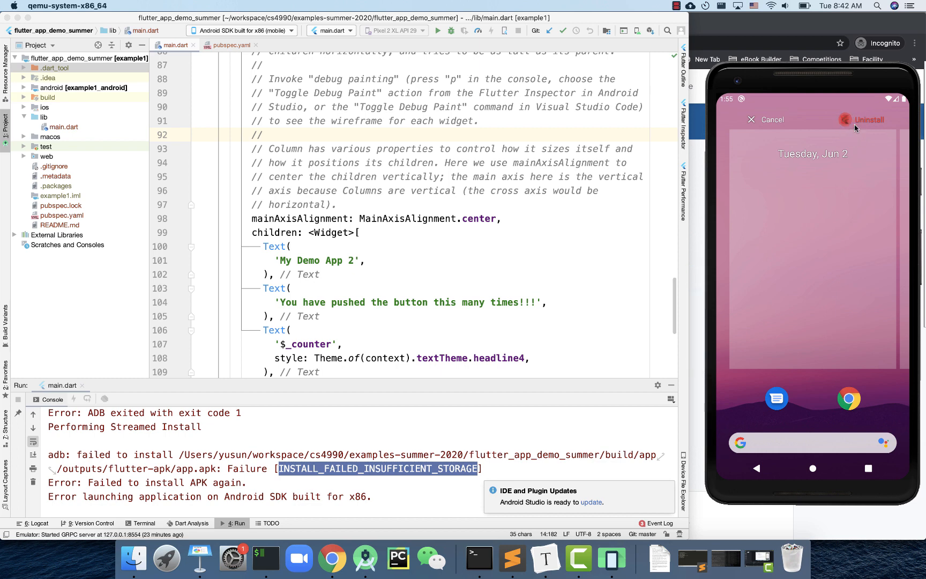
left_click(868, 119)
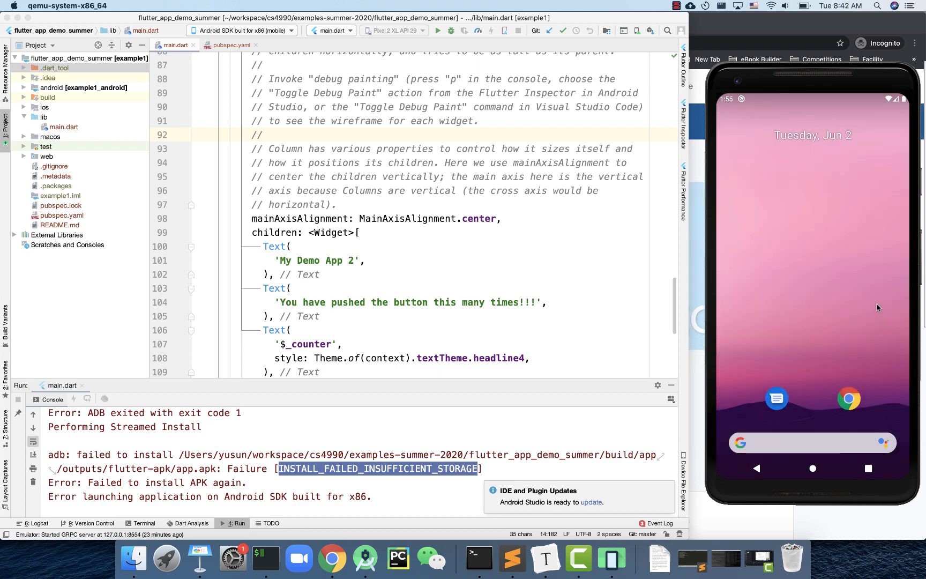
mouse_move(810, 361)
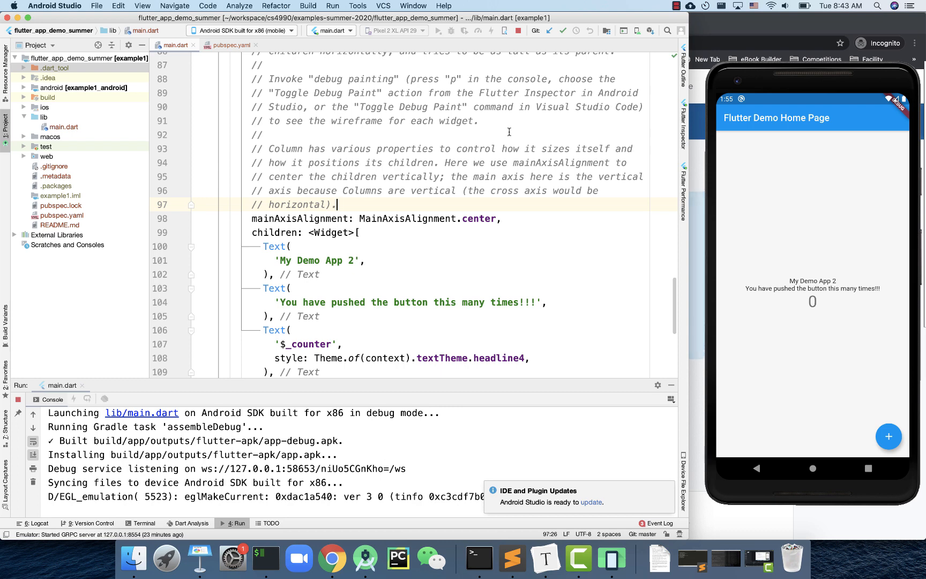
mouse_move(517, 30)
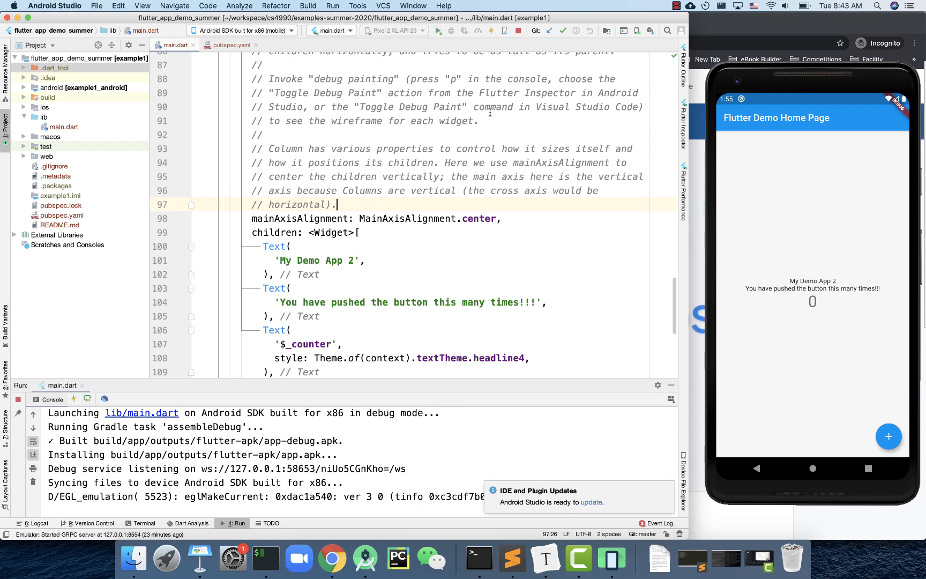
Step: Run main.dart again to rebuild and install the APK showing 'My Demo App 2'
left_click(479, 120)
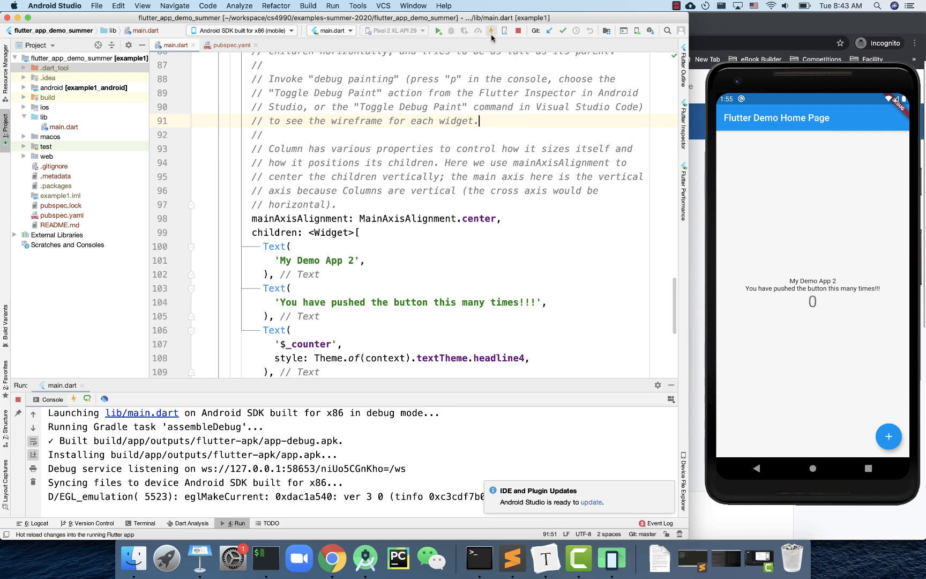
mouse_move(491, 30)
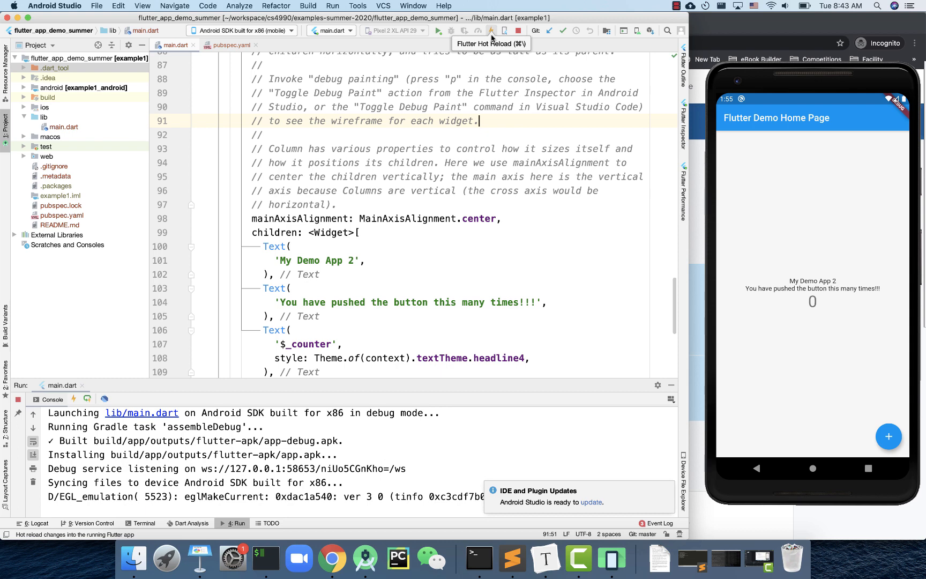